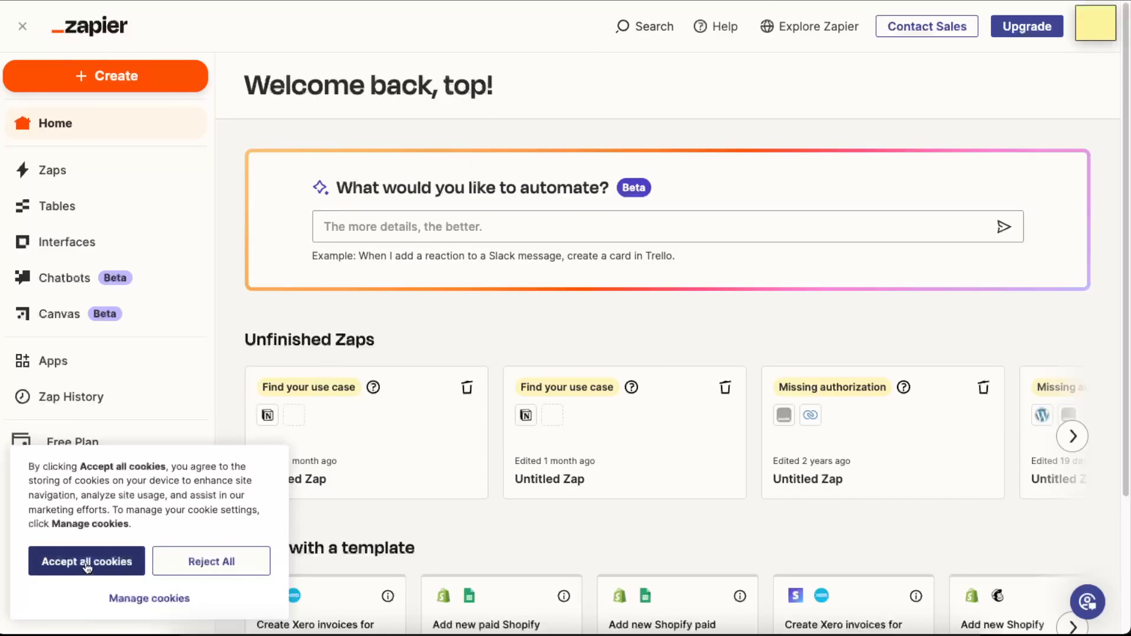
Step: Accept all cookies so the Zapier home dashboard is usable
click(86, 561)
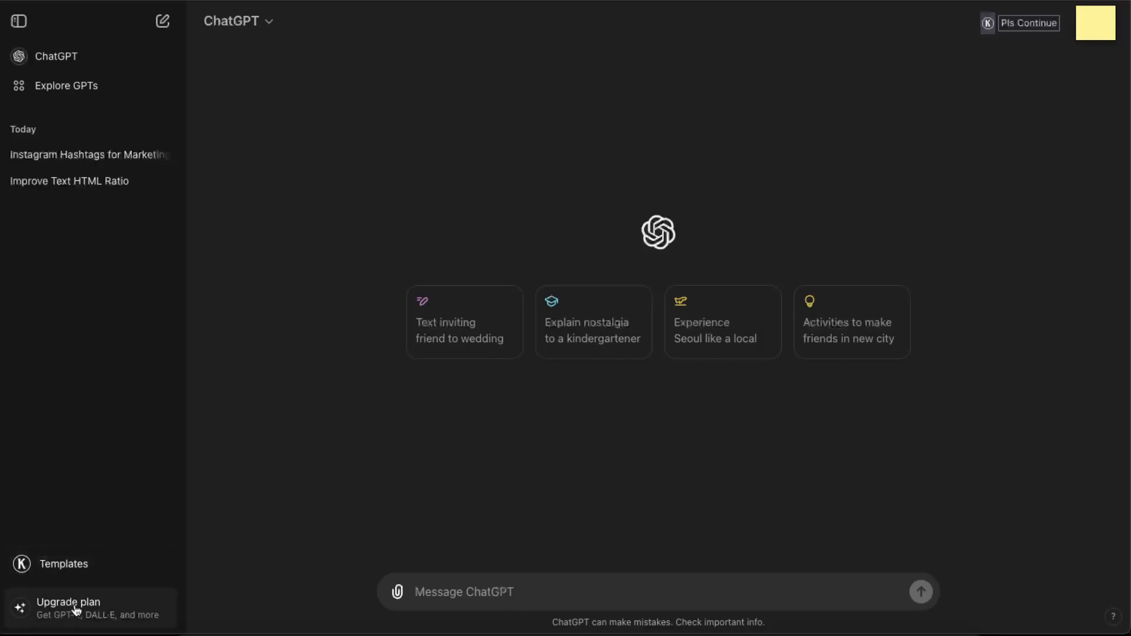
mouse_move(638, 170)
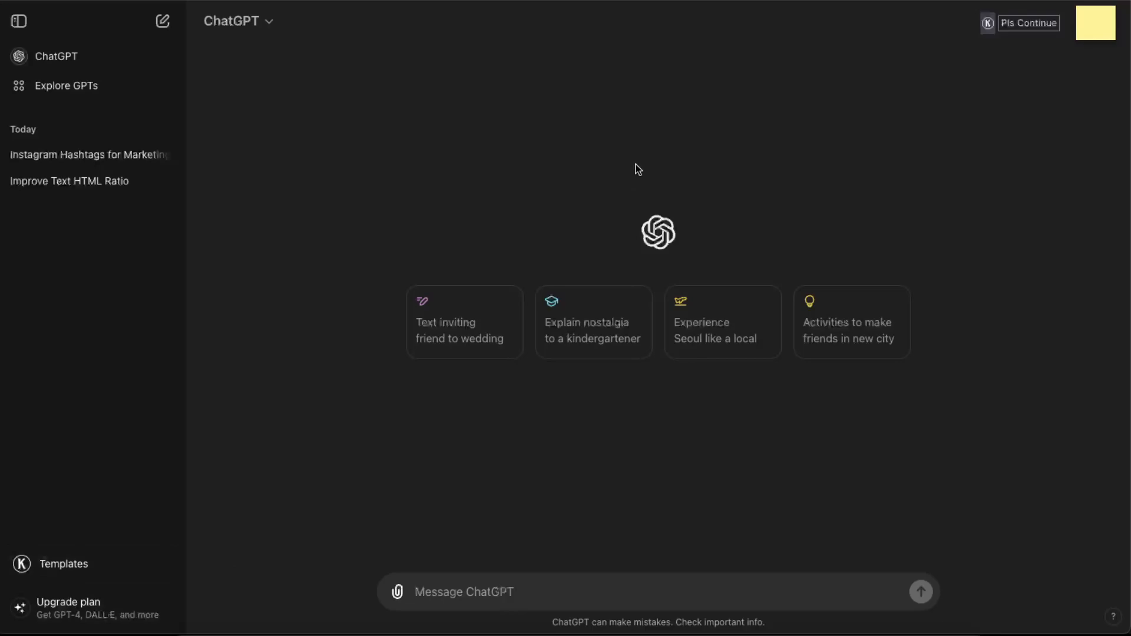
mouse_move(652, 166)
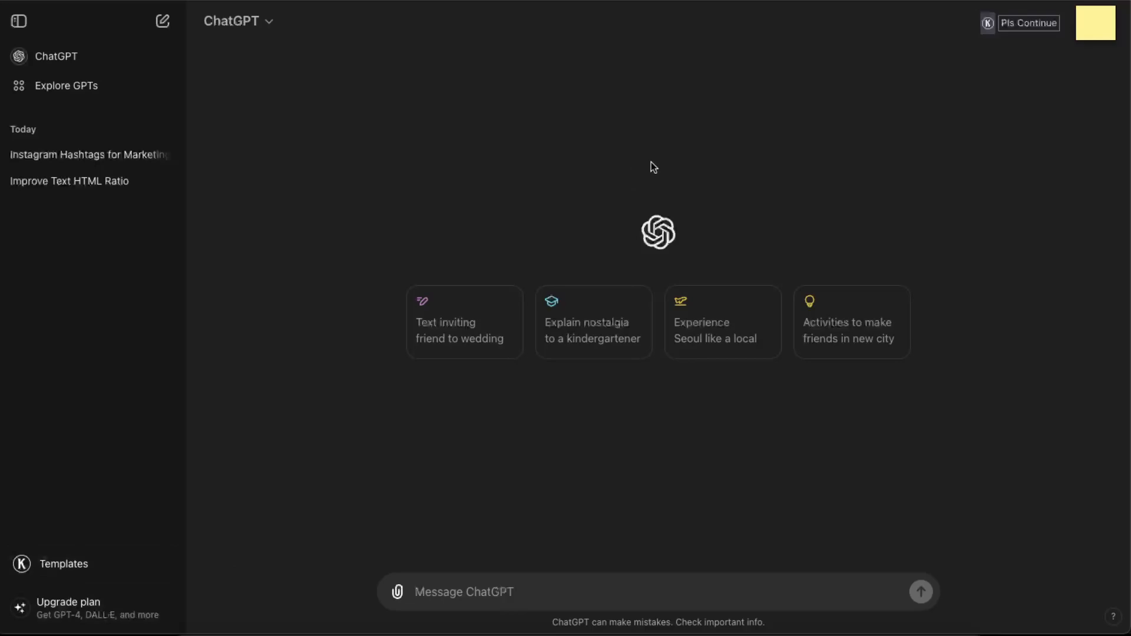
mouse_move(834, 79)
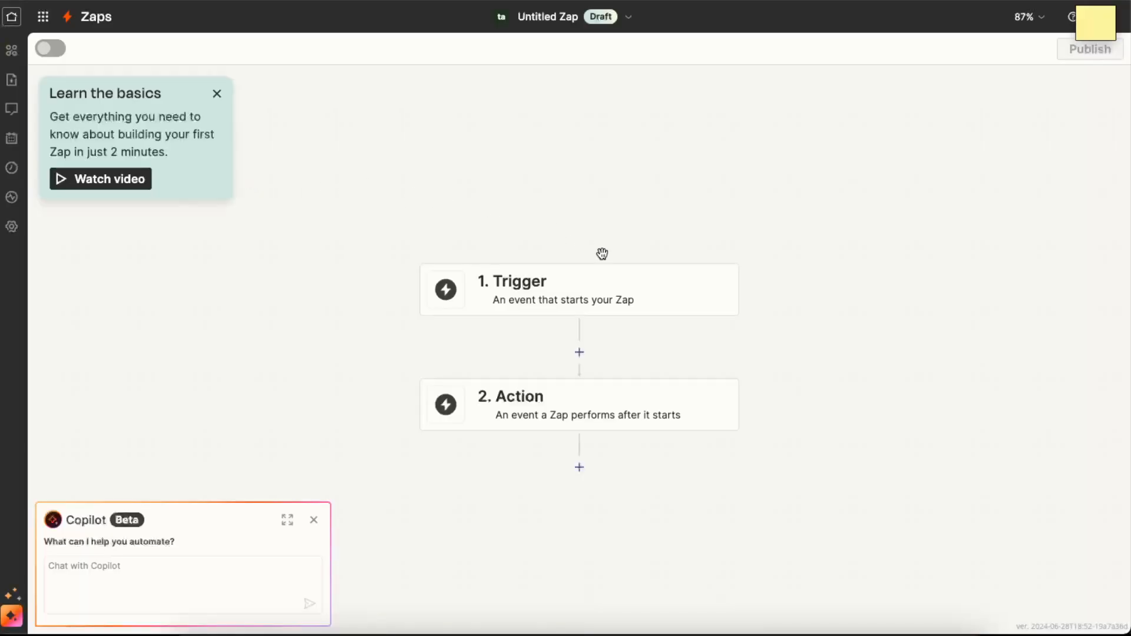
mouse_move(540, 417)
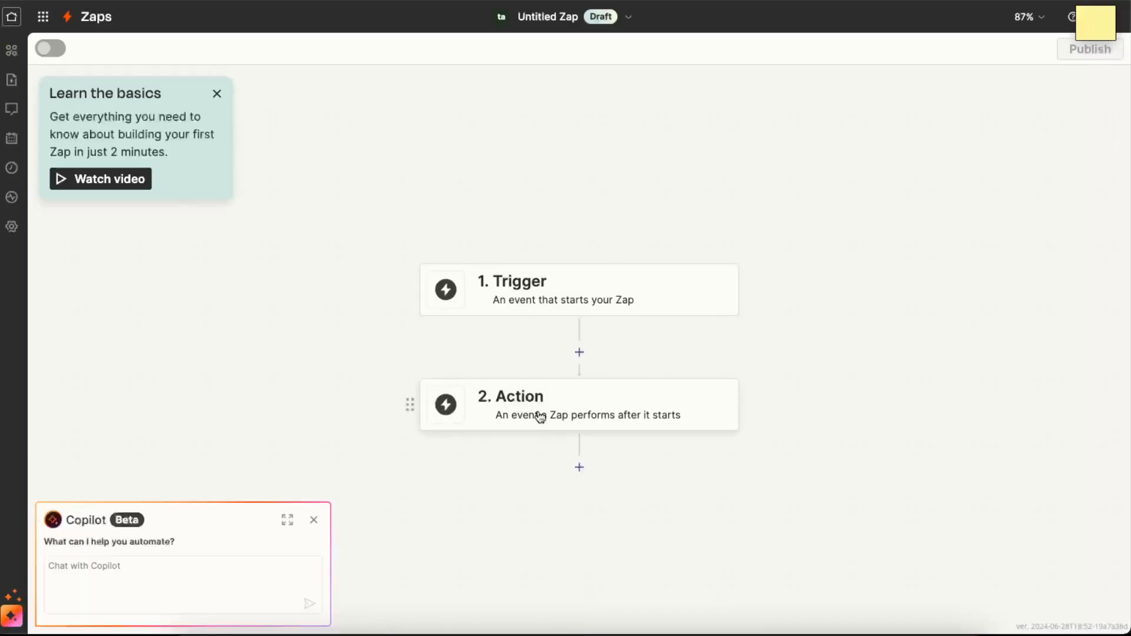
mouse_move(578, 352)
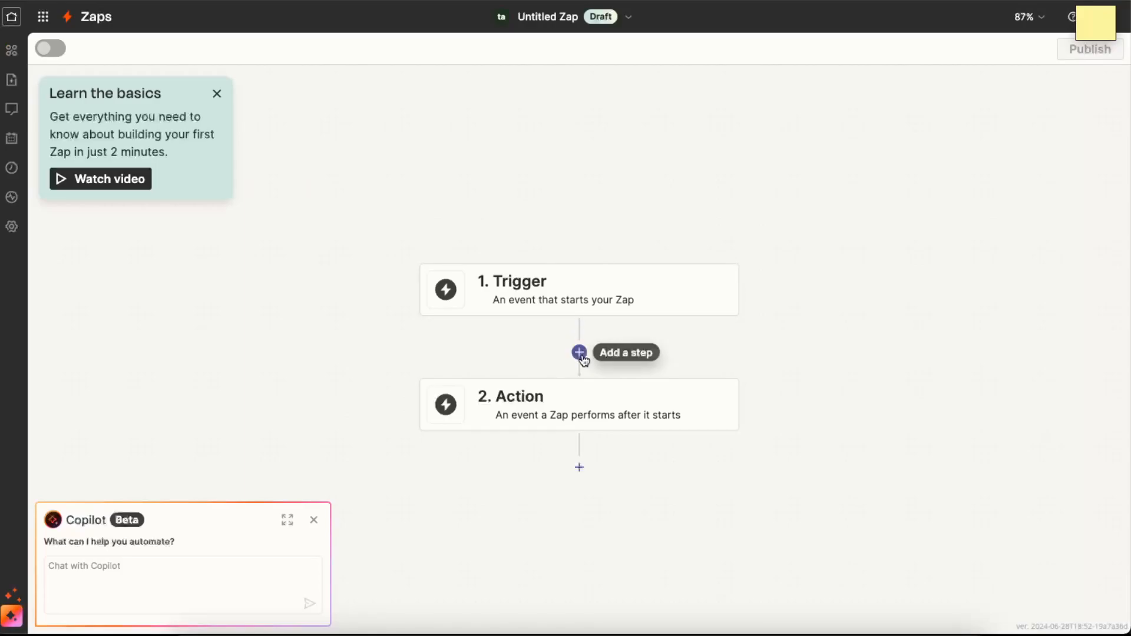
Step: Search the trigger app picker for 'spo' and choose Spotify as the trigger app
click(578, 352)
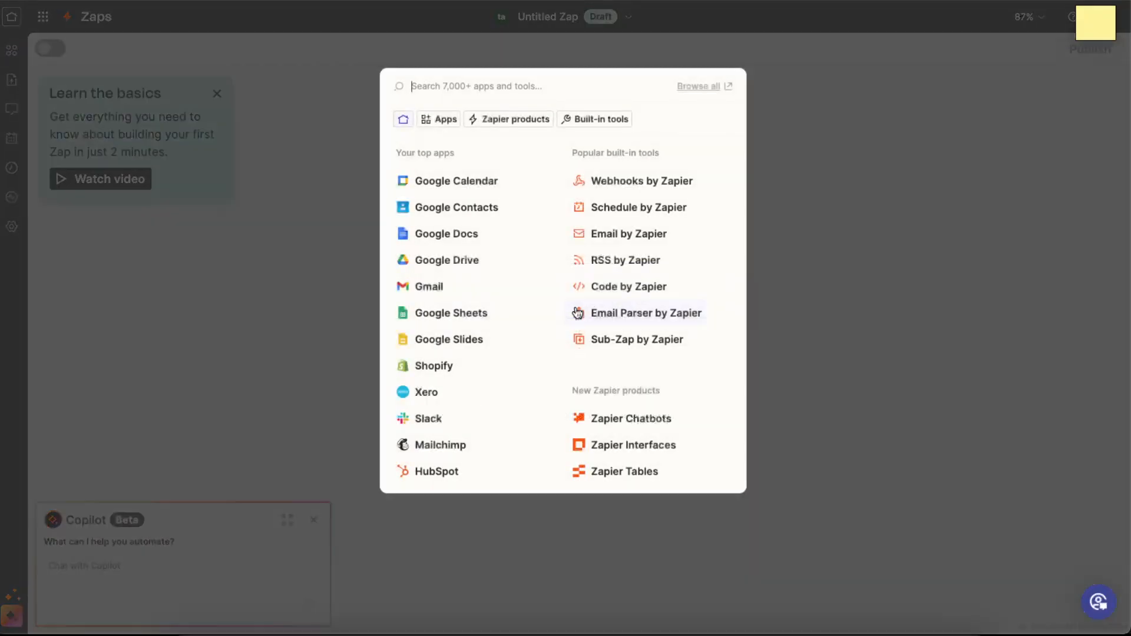
text(spo)
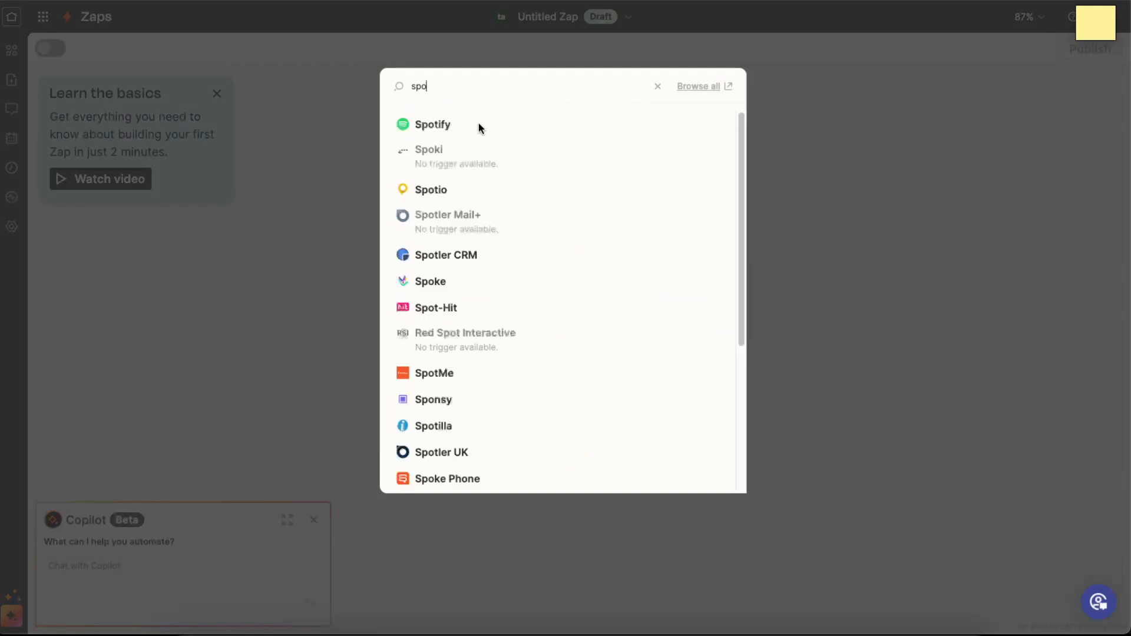
text(chat)
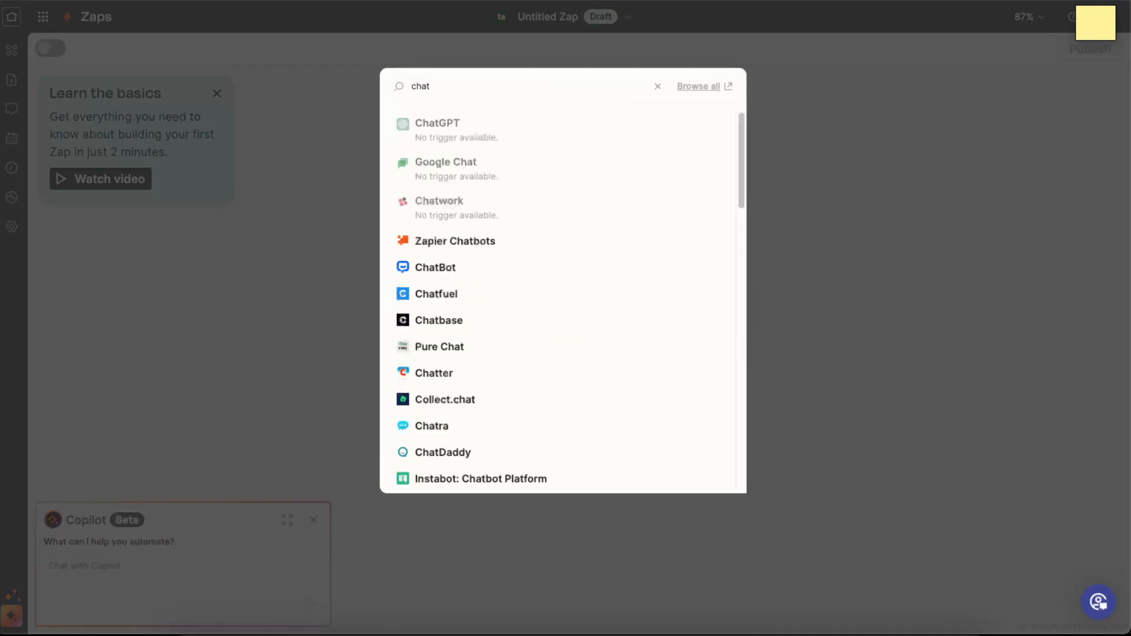
text(spo)
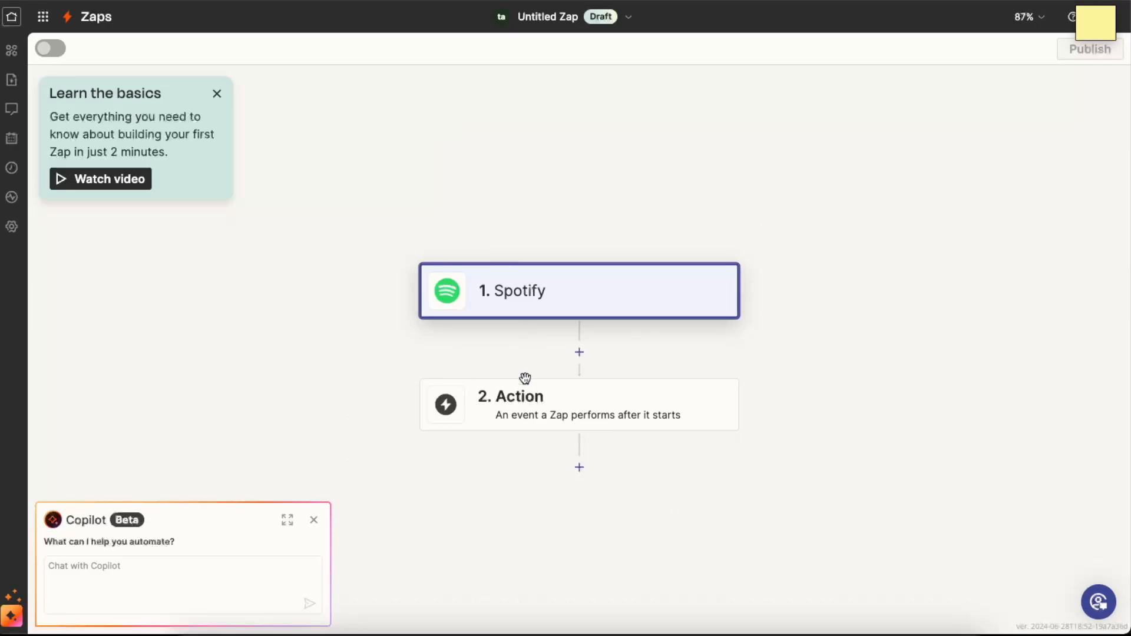
Step: Search the action app picker for ChatGPT and set it as the action app
click(577, 291)
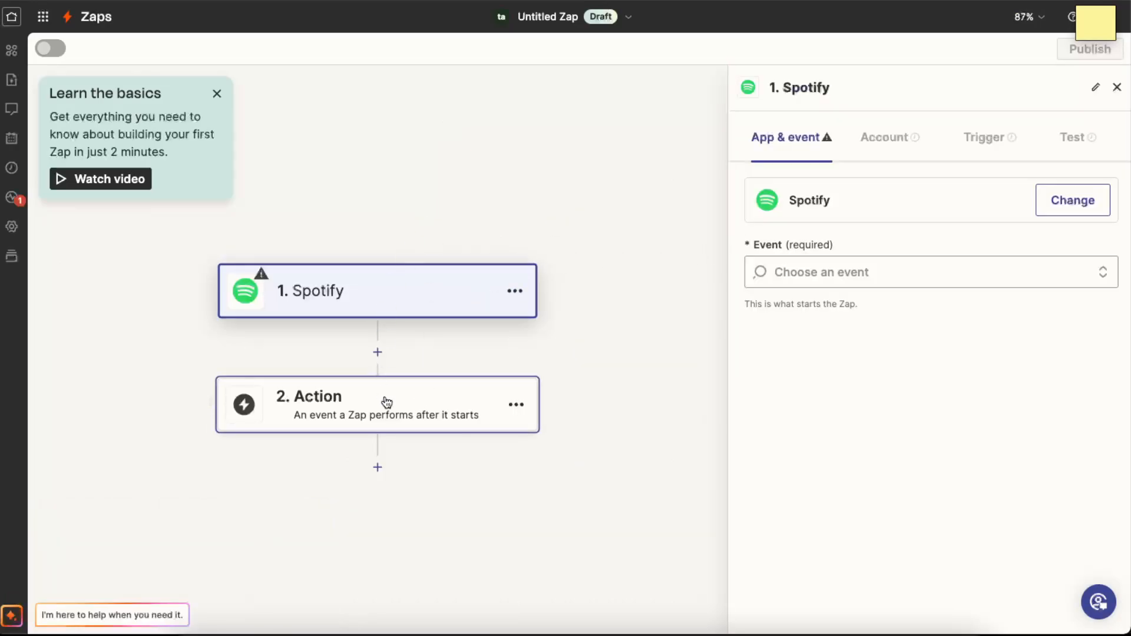
text(cht)
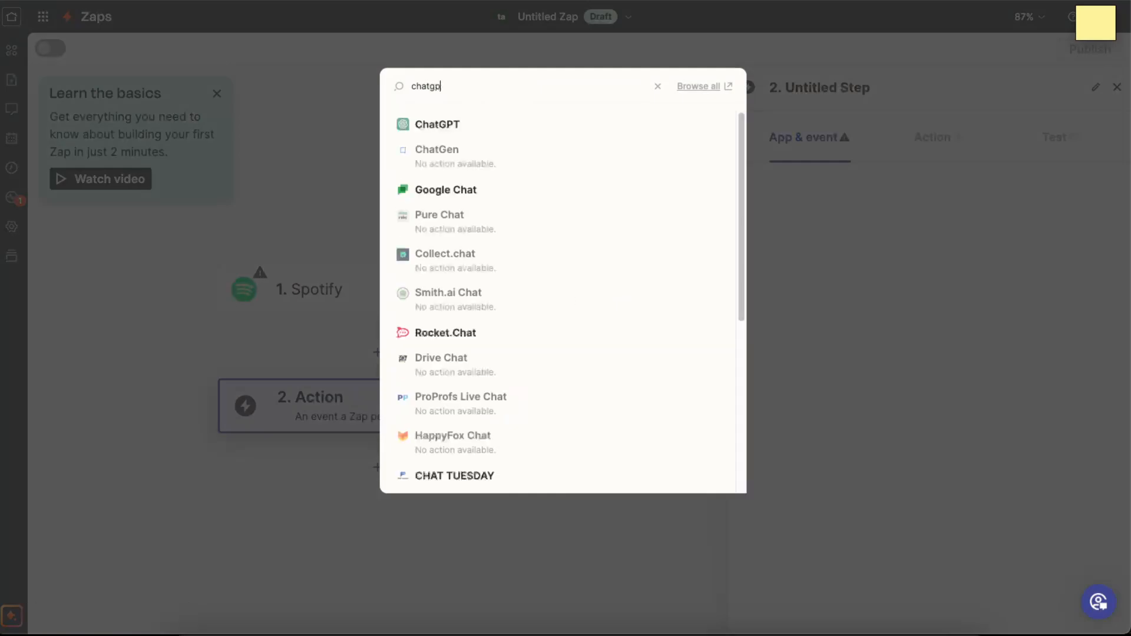
click(437, 124)
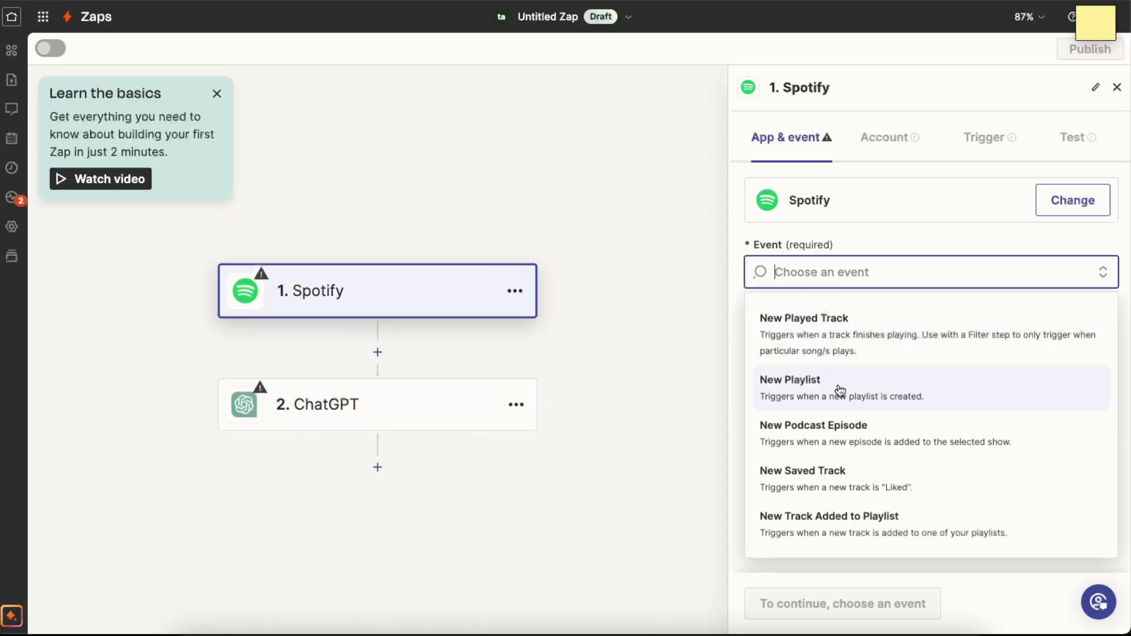
mouse_move(852, 537)
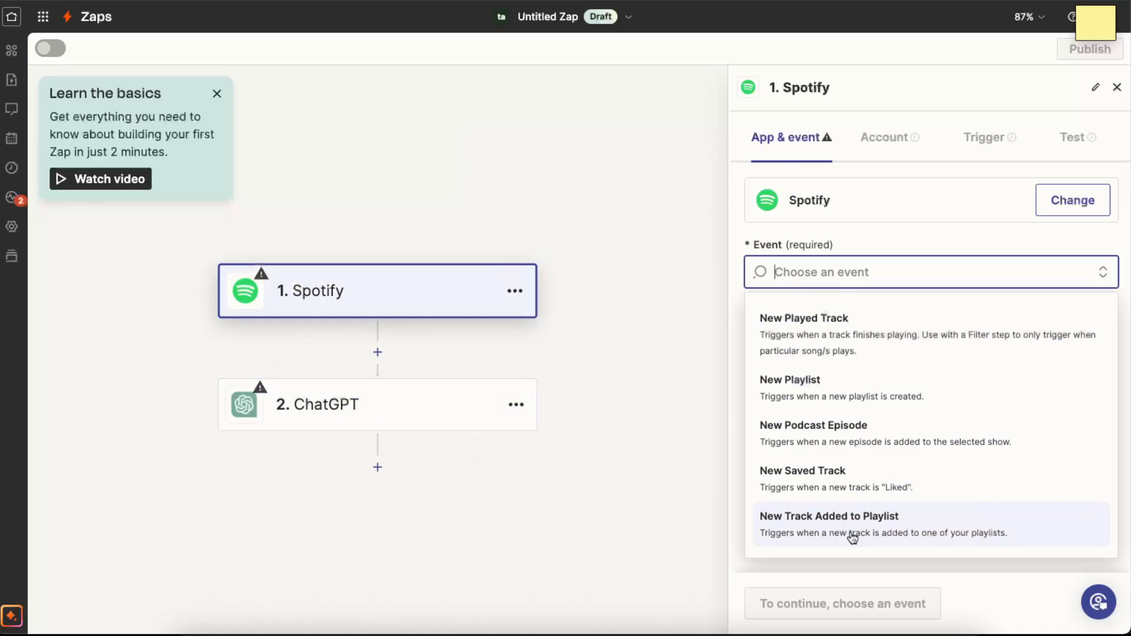
Step: Set the Spotify trigger event to New Track Added to Playlist and try Convert Text to Speech for ChatGPT
click(829, 516)
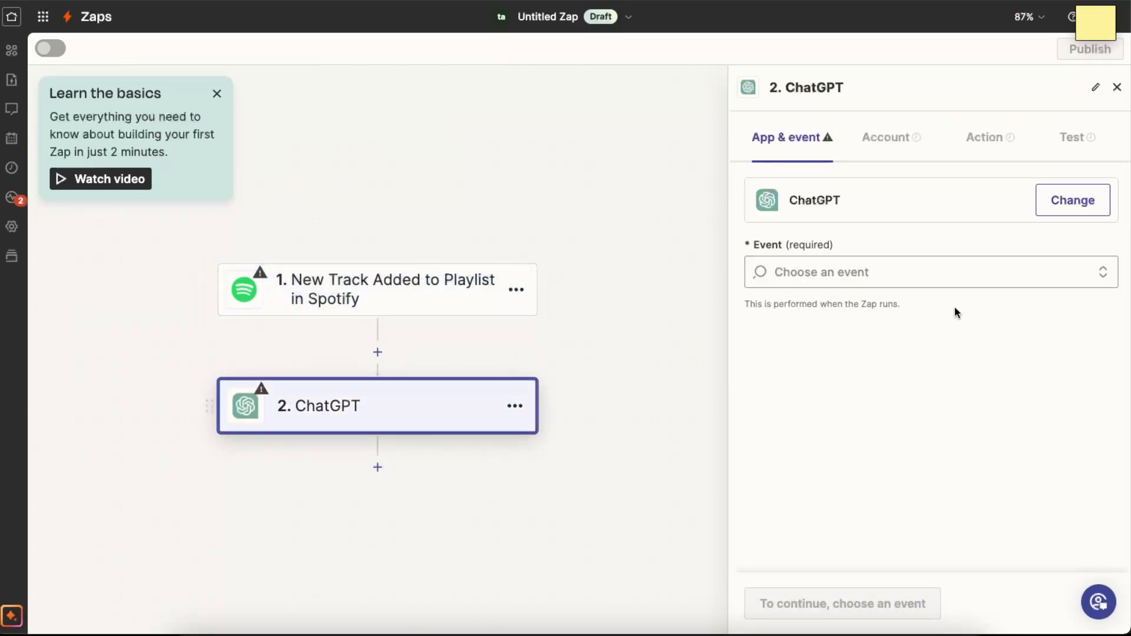
click(927, 273)
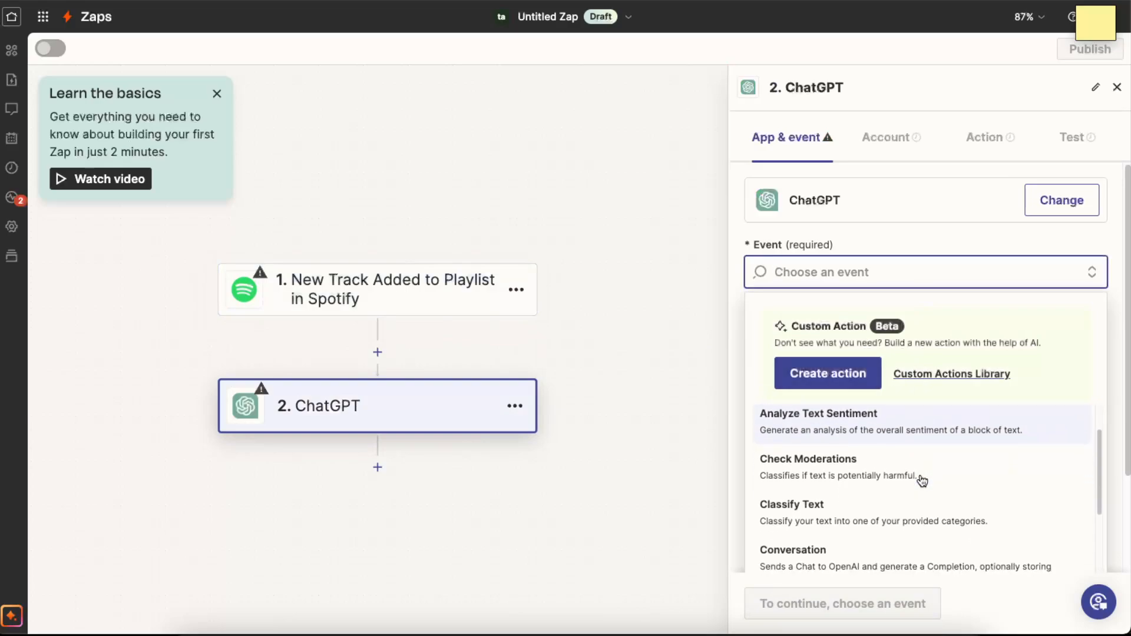
scroll(down, 3)
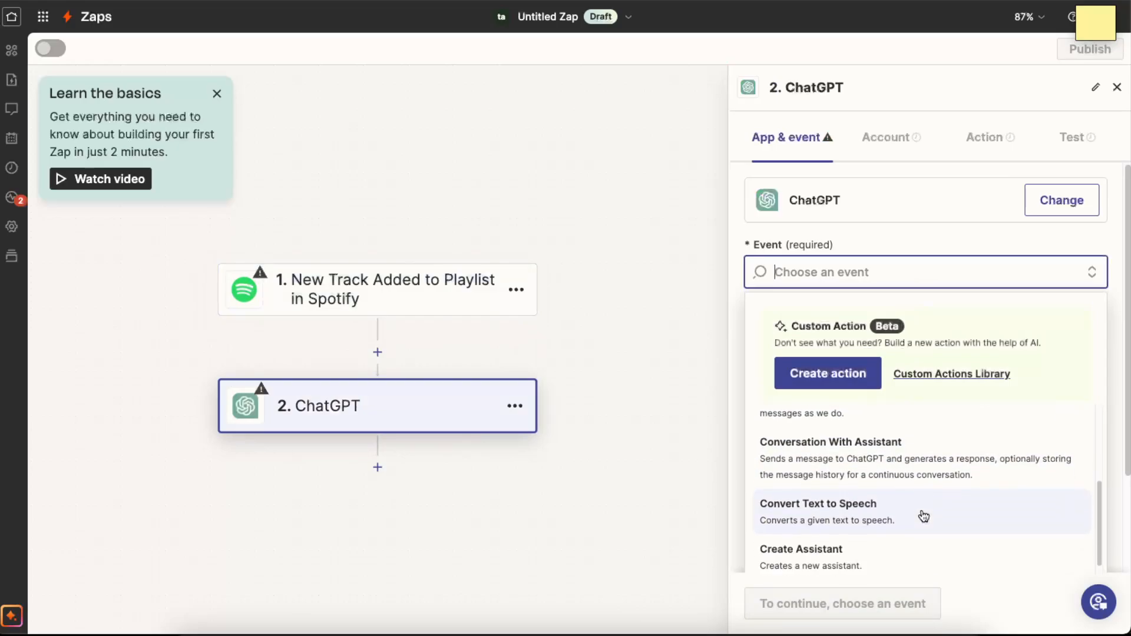
click(818, 504)
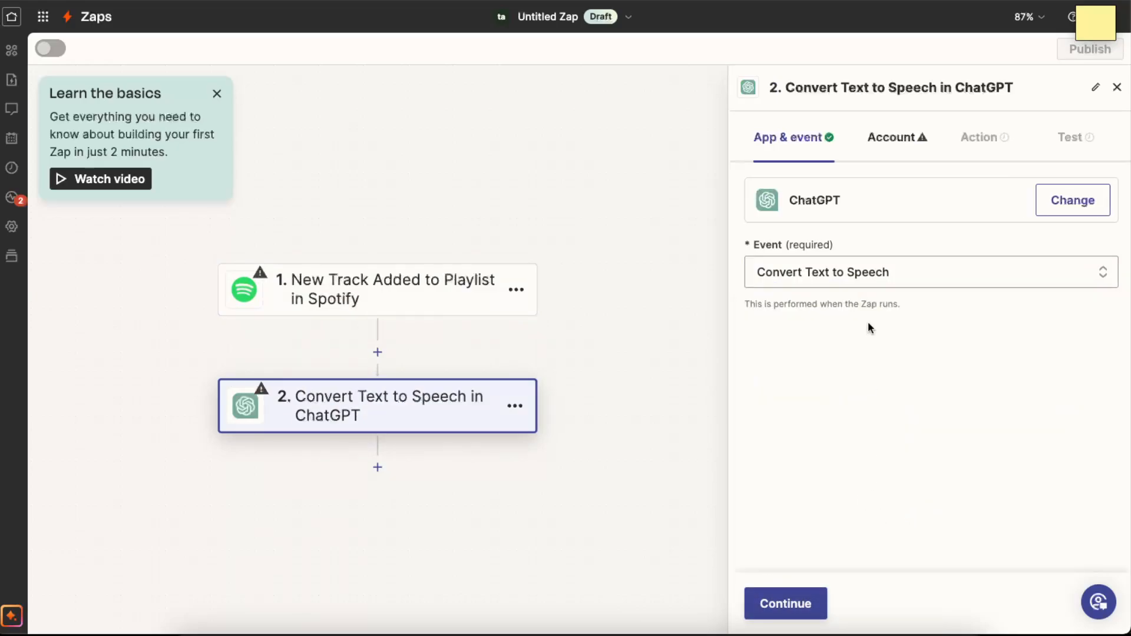
Step: Settle on Extract Structured Data as the ChatGPT event and continue to account connection
click(930, 272)
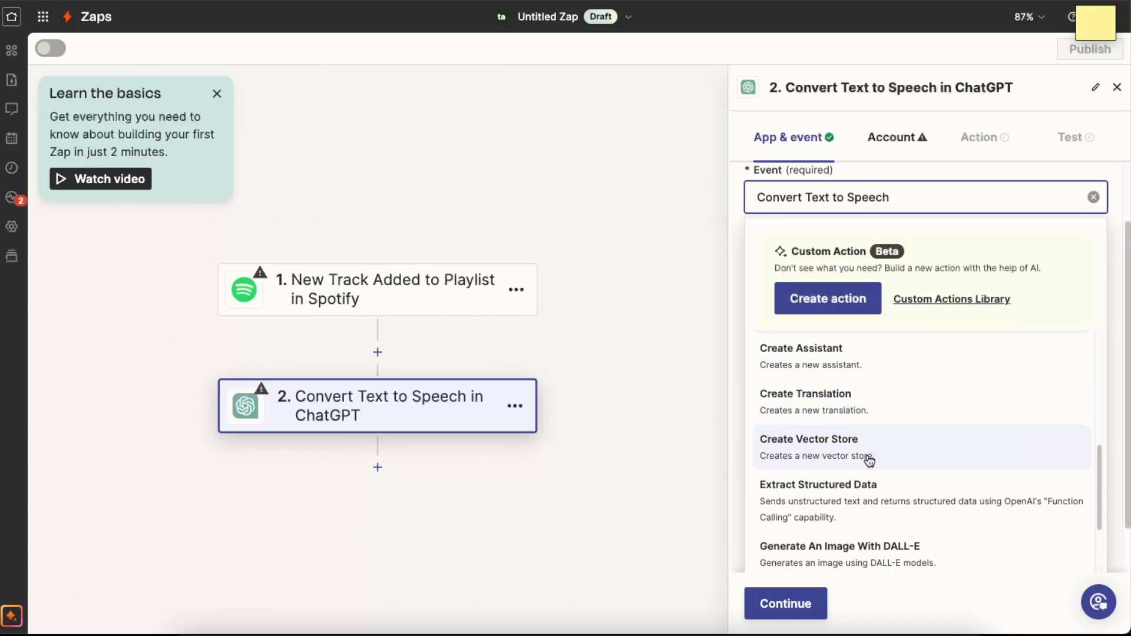
click(805, 394)
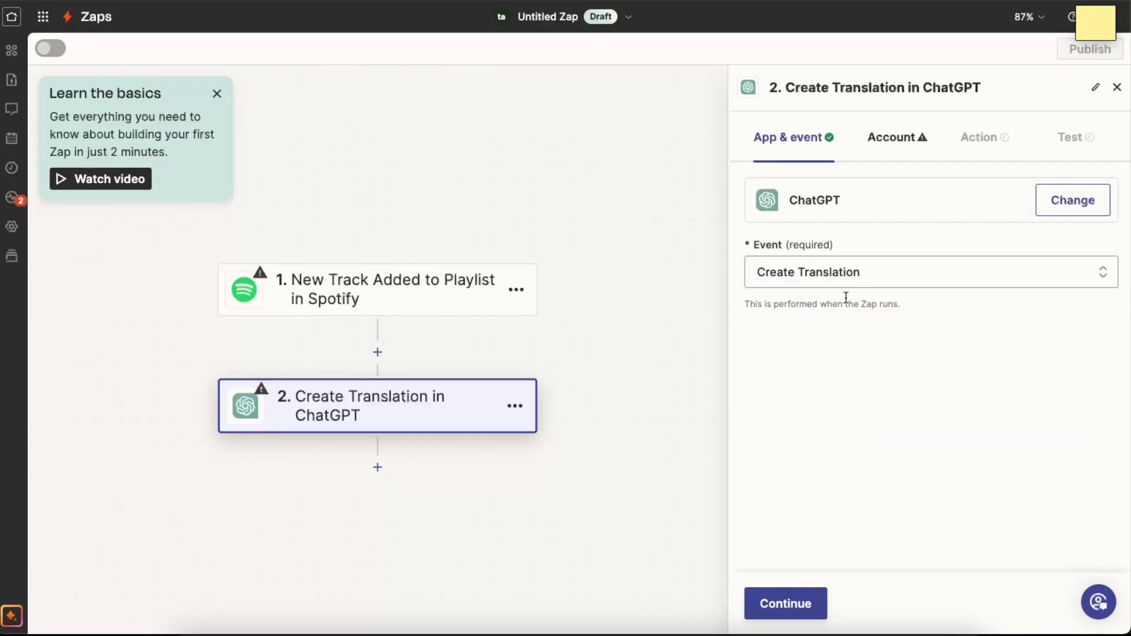
click(924, 272)
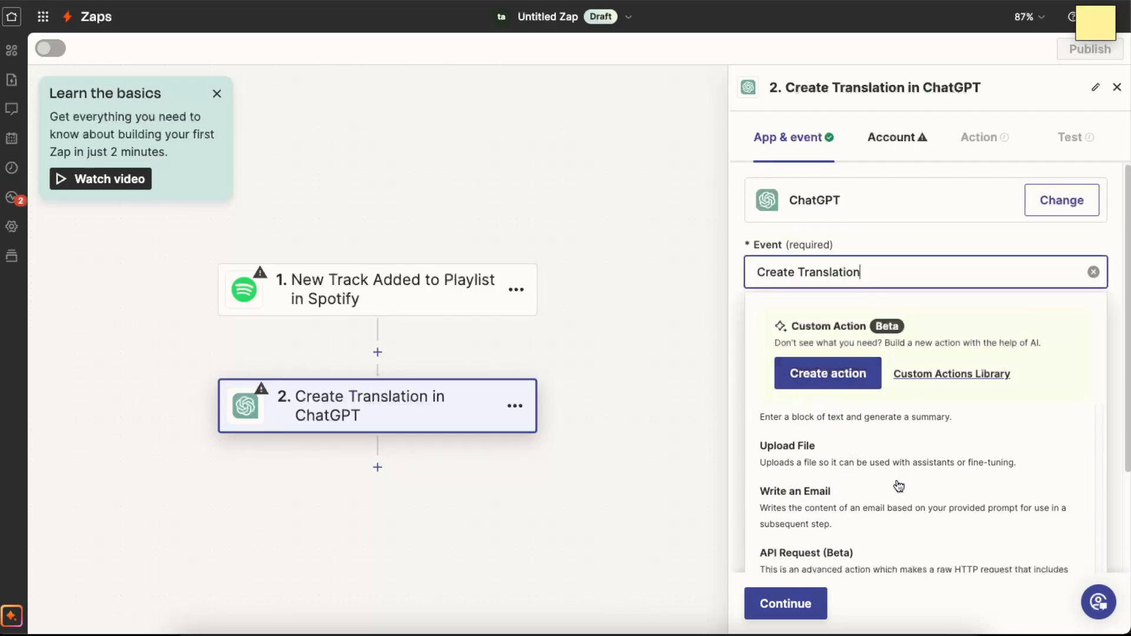
scroll(down, 3)
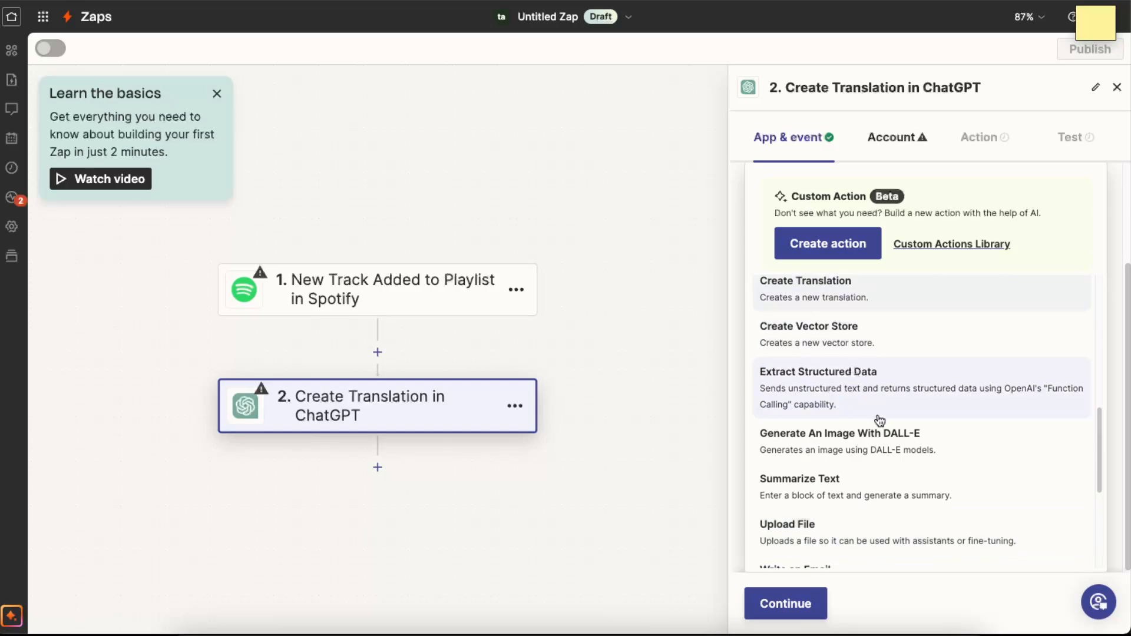
click(818, 372)
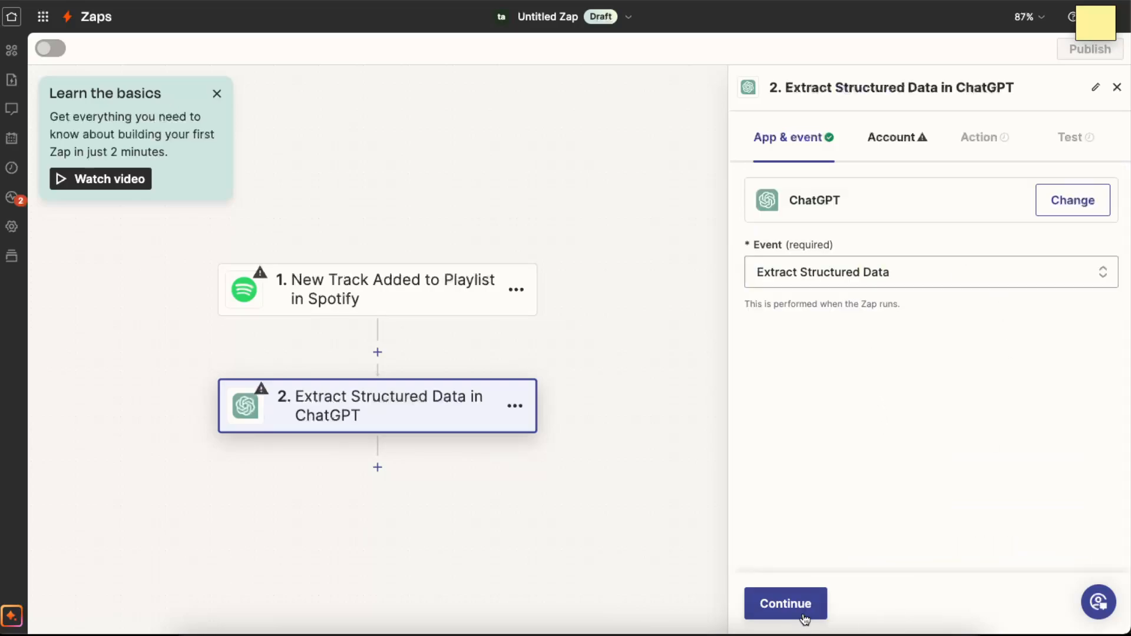
click(785, 603)
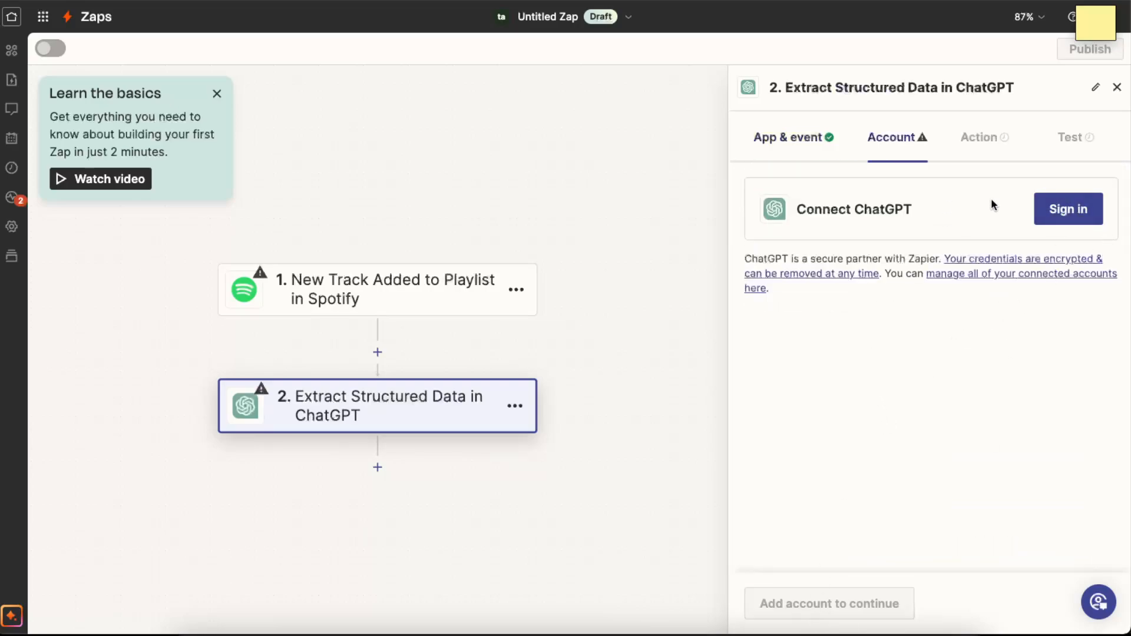